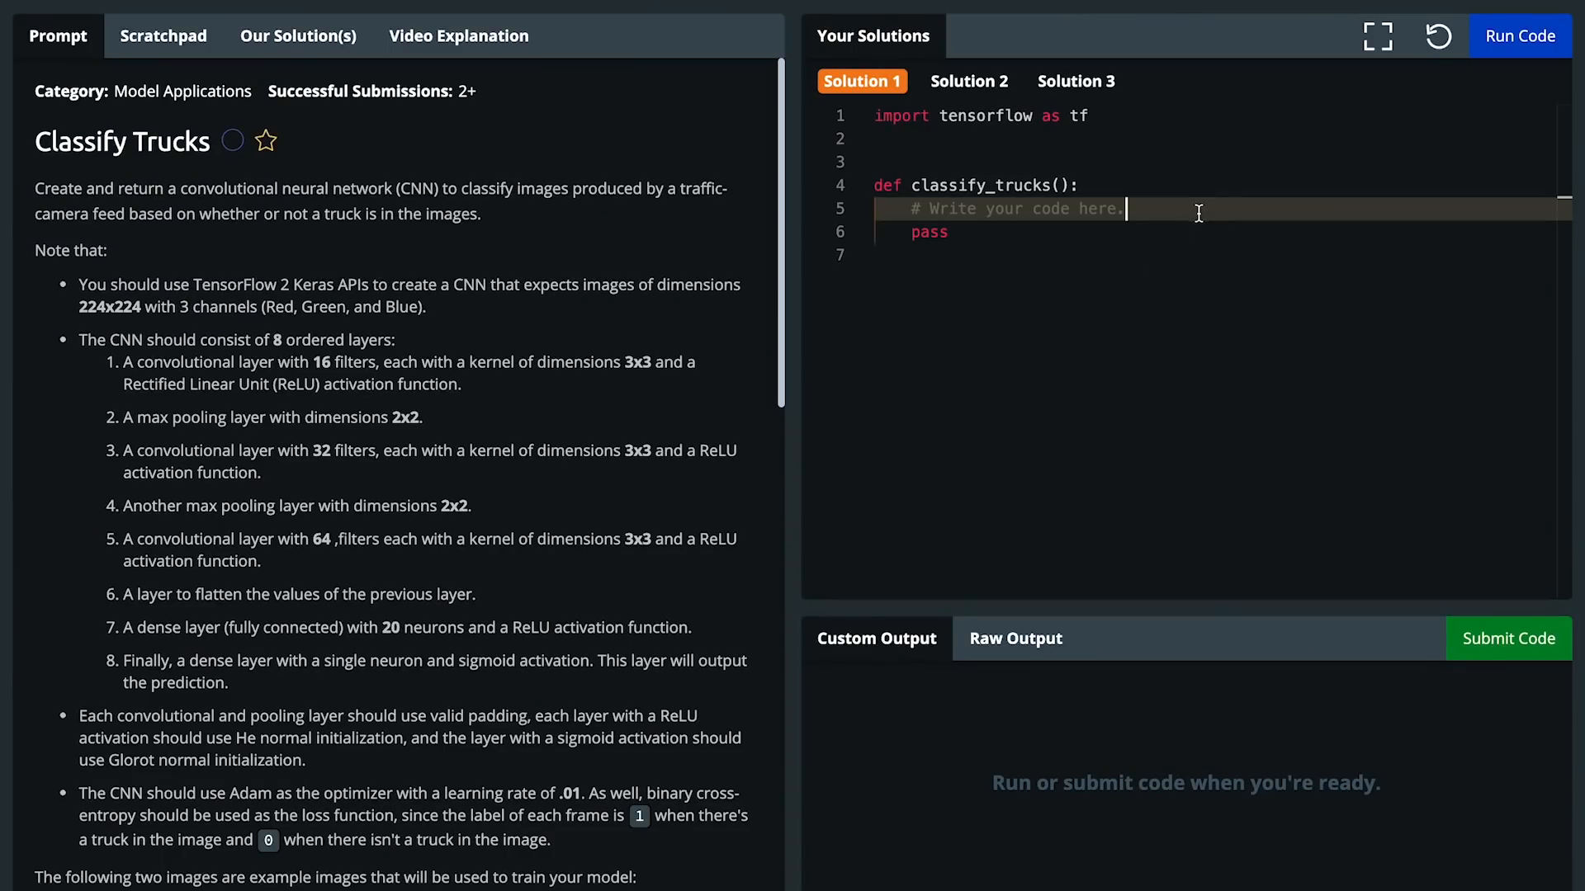
Run the unedited Classify Trucks starter TensorFlow code from the Your Solutions panel
left_click(1518, 36)
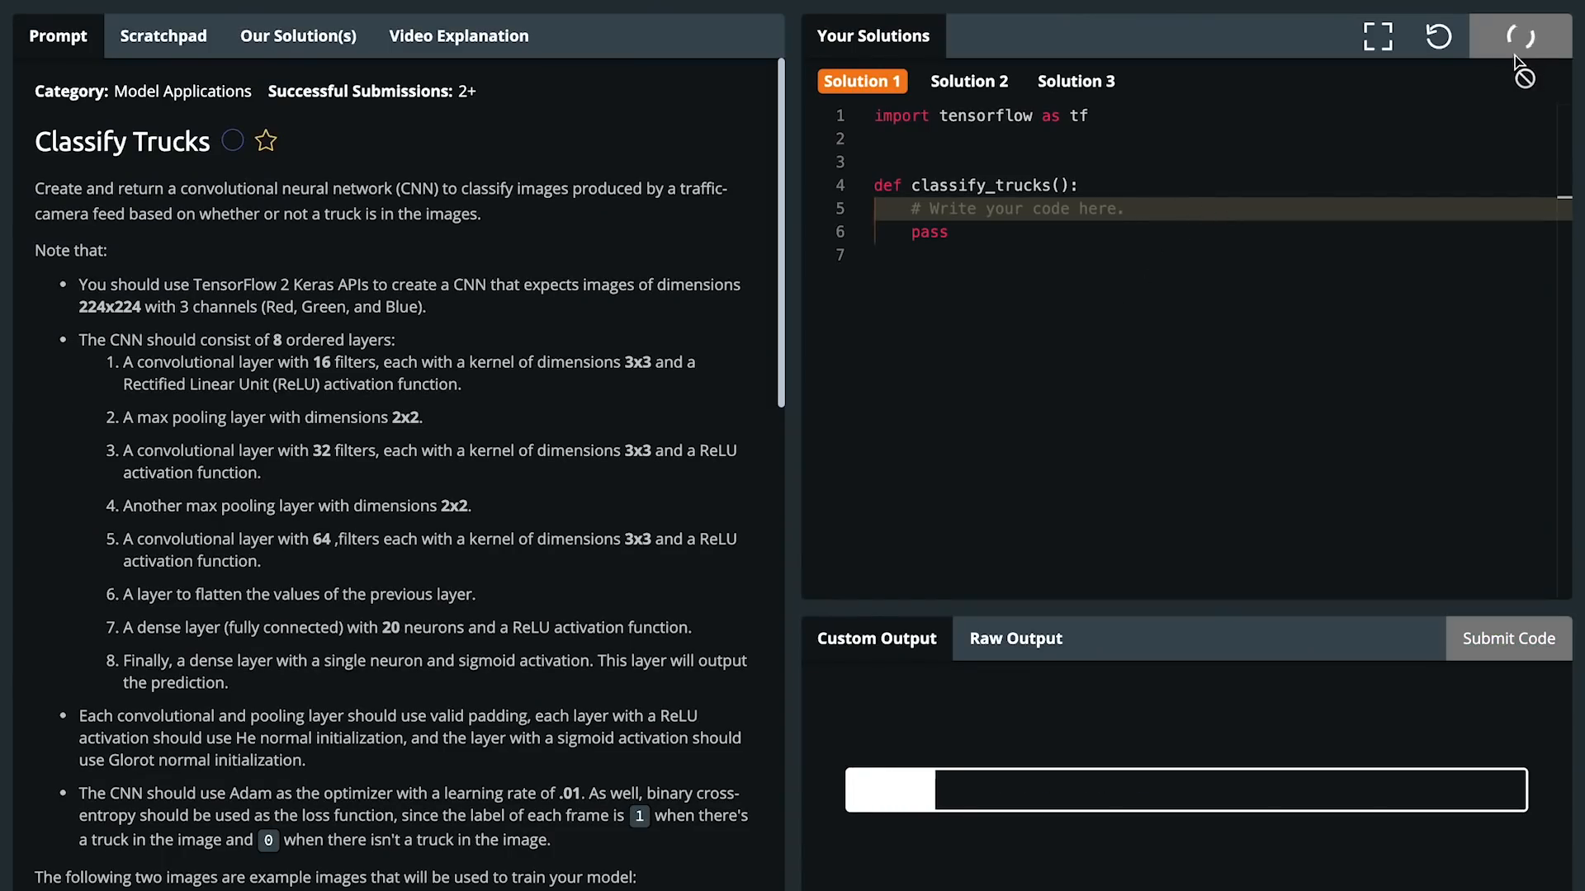